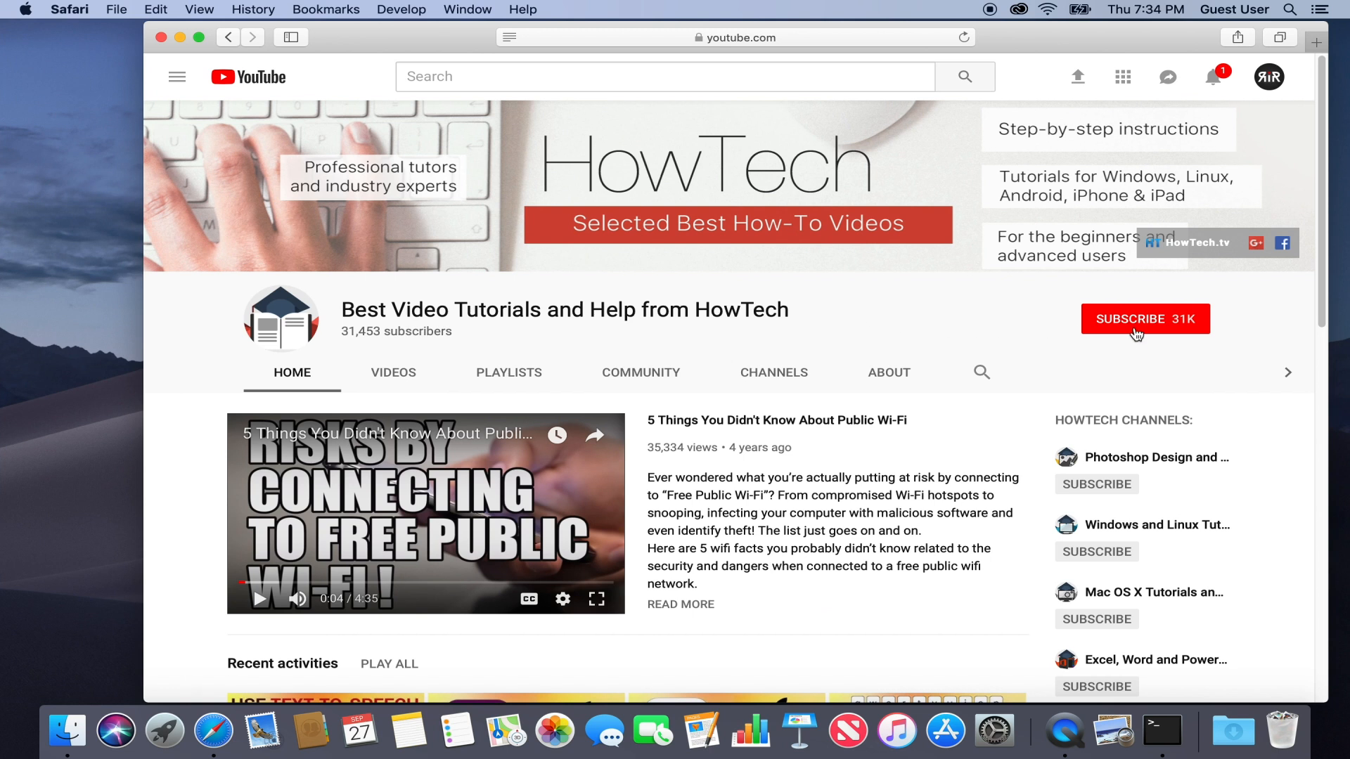
Launch the App Store from the Dock, landing on the Discover page of featured apps.
click(1144, 319)
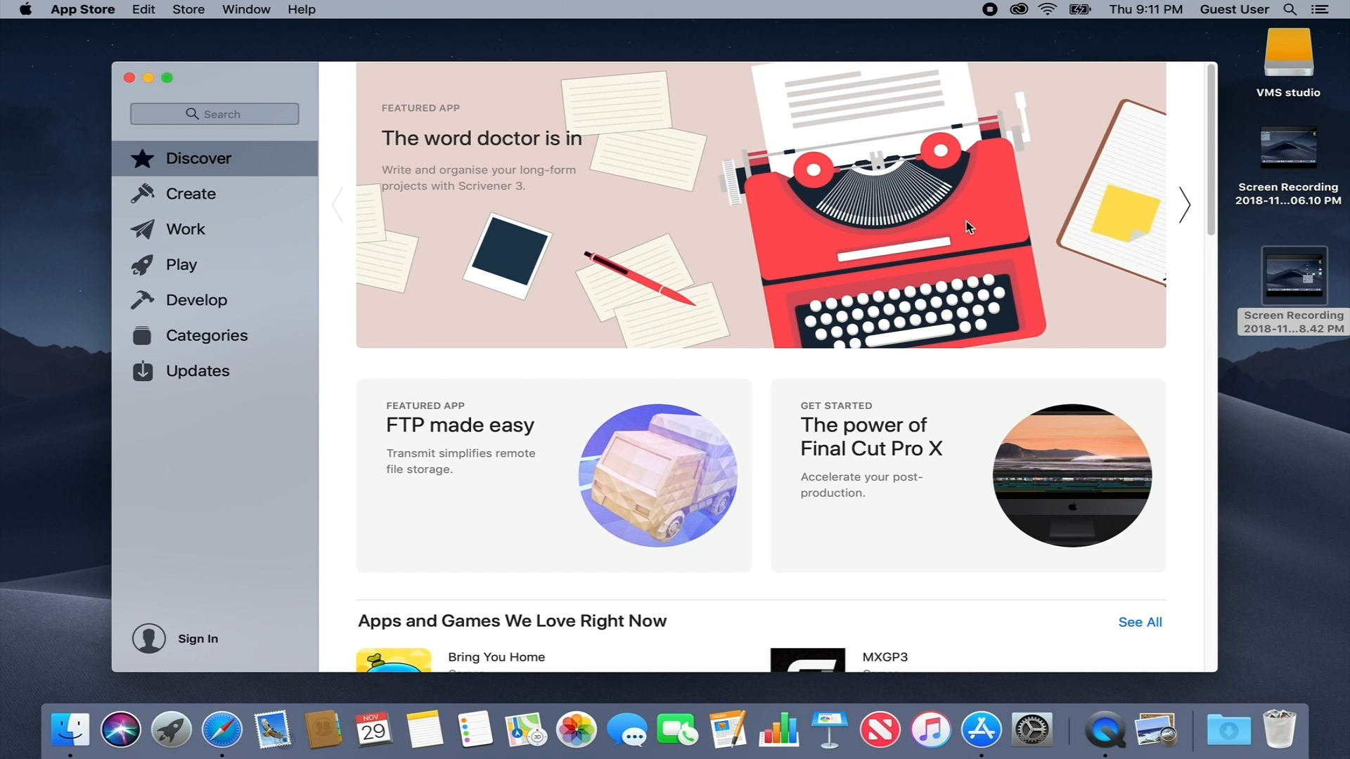
mouse_move(887, 213)
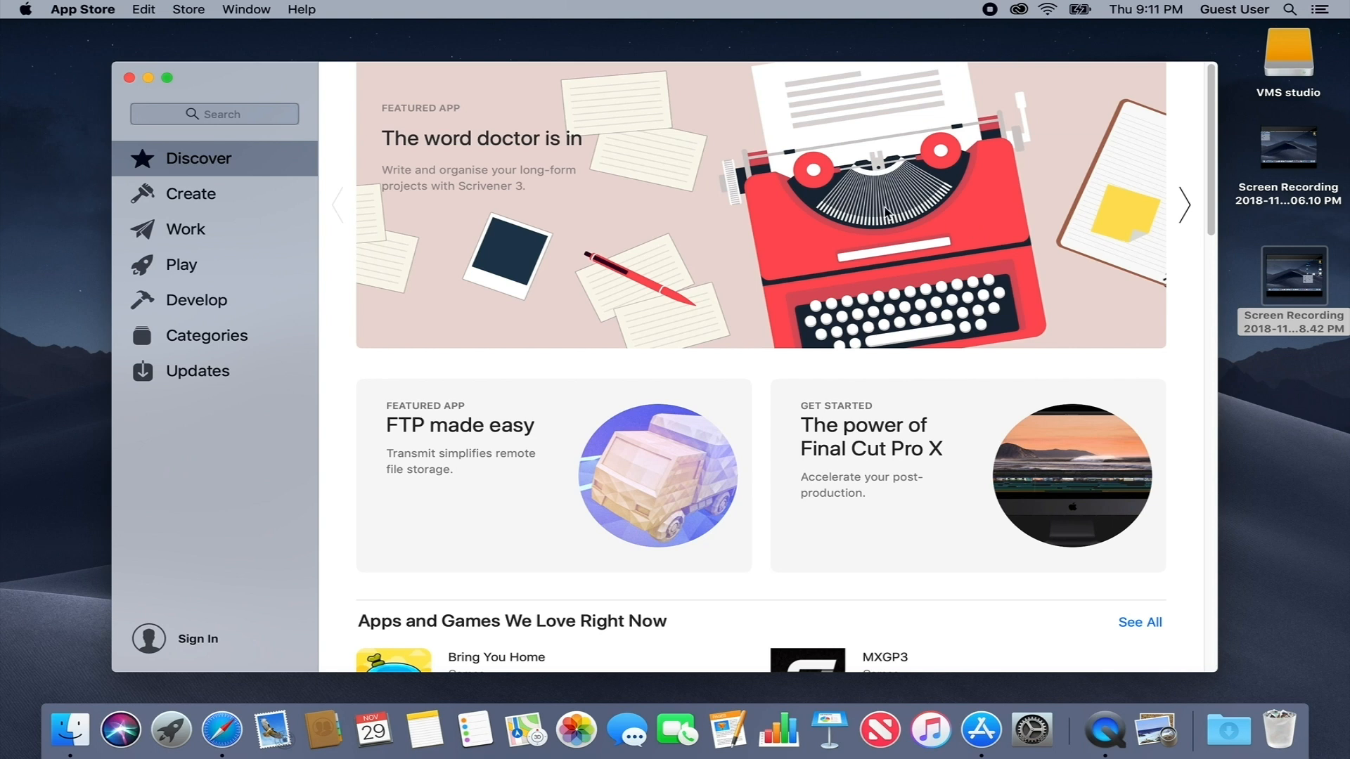
scroll(down, 3)
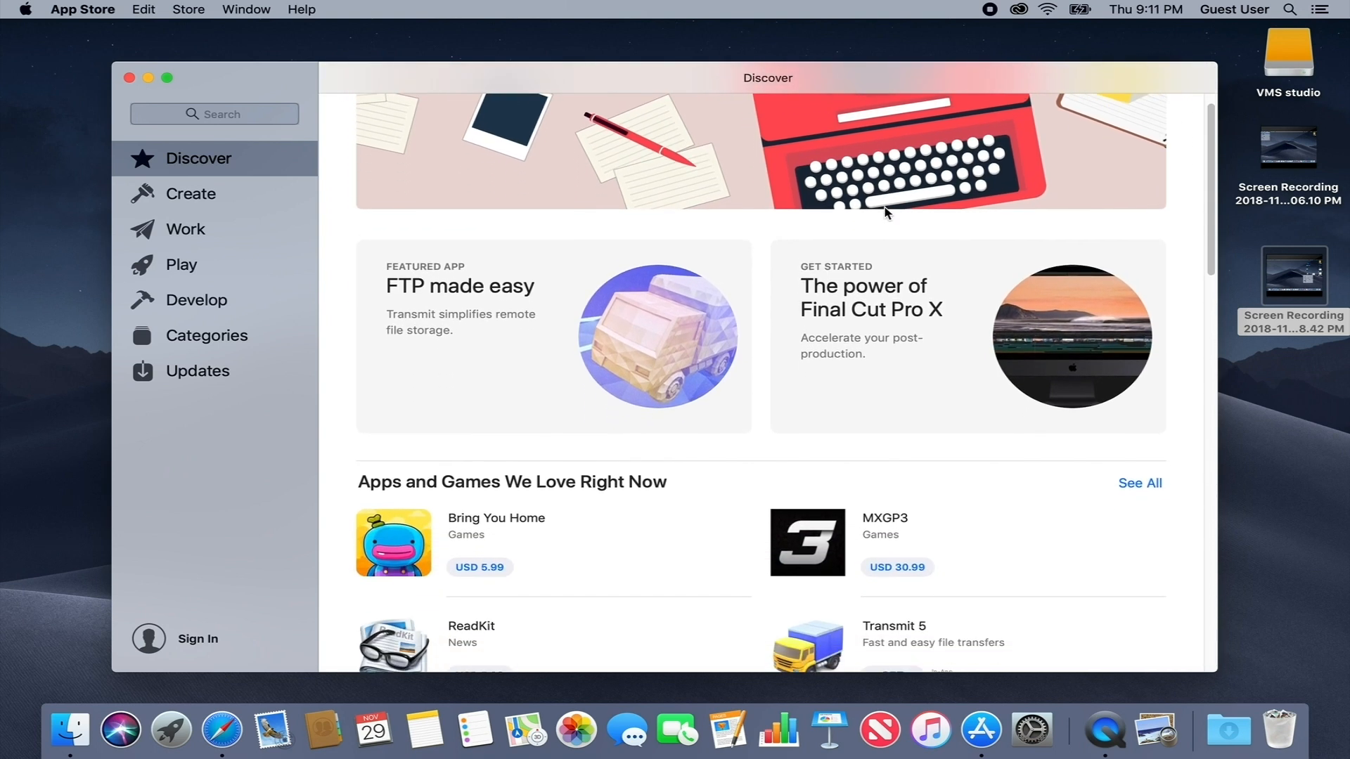
scroll(down, 3)
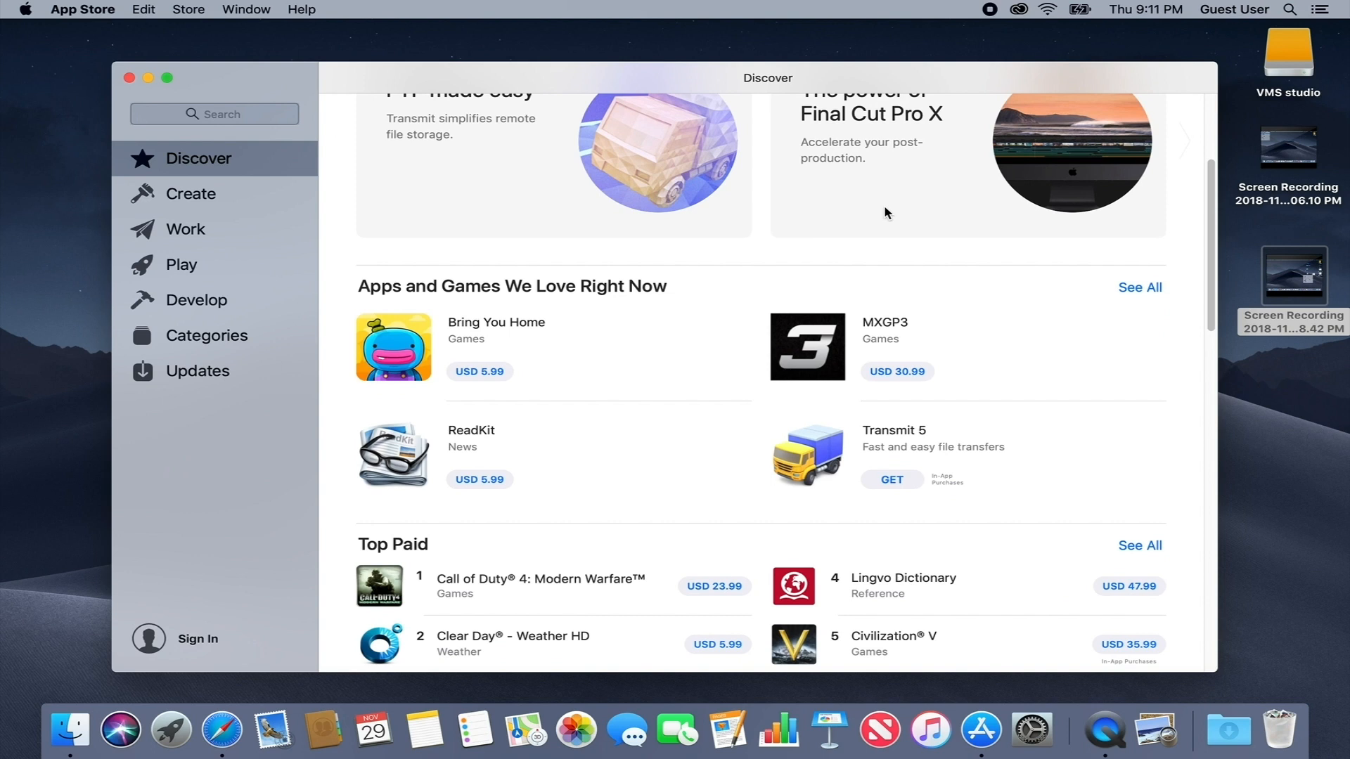
scroll(down, 3)
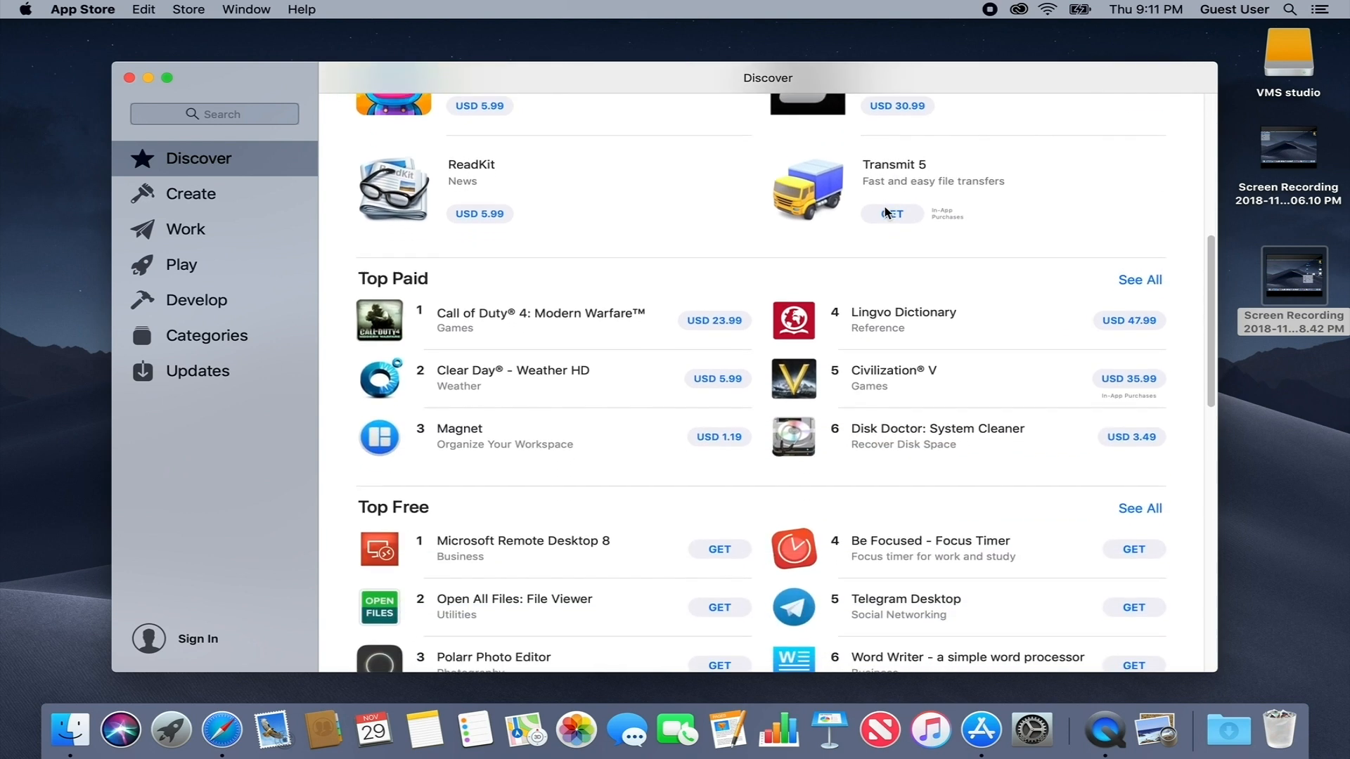
scroll(down, 3)
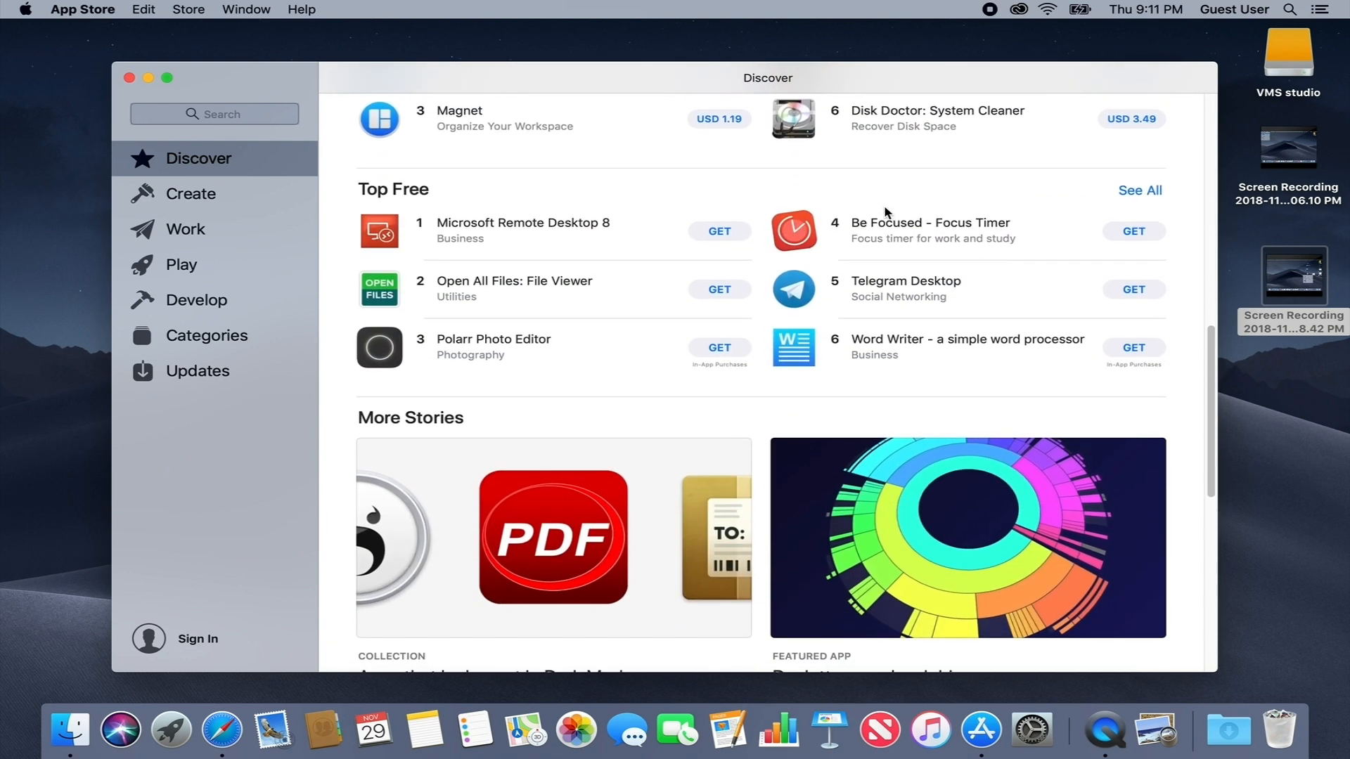
scroll(down, 3)
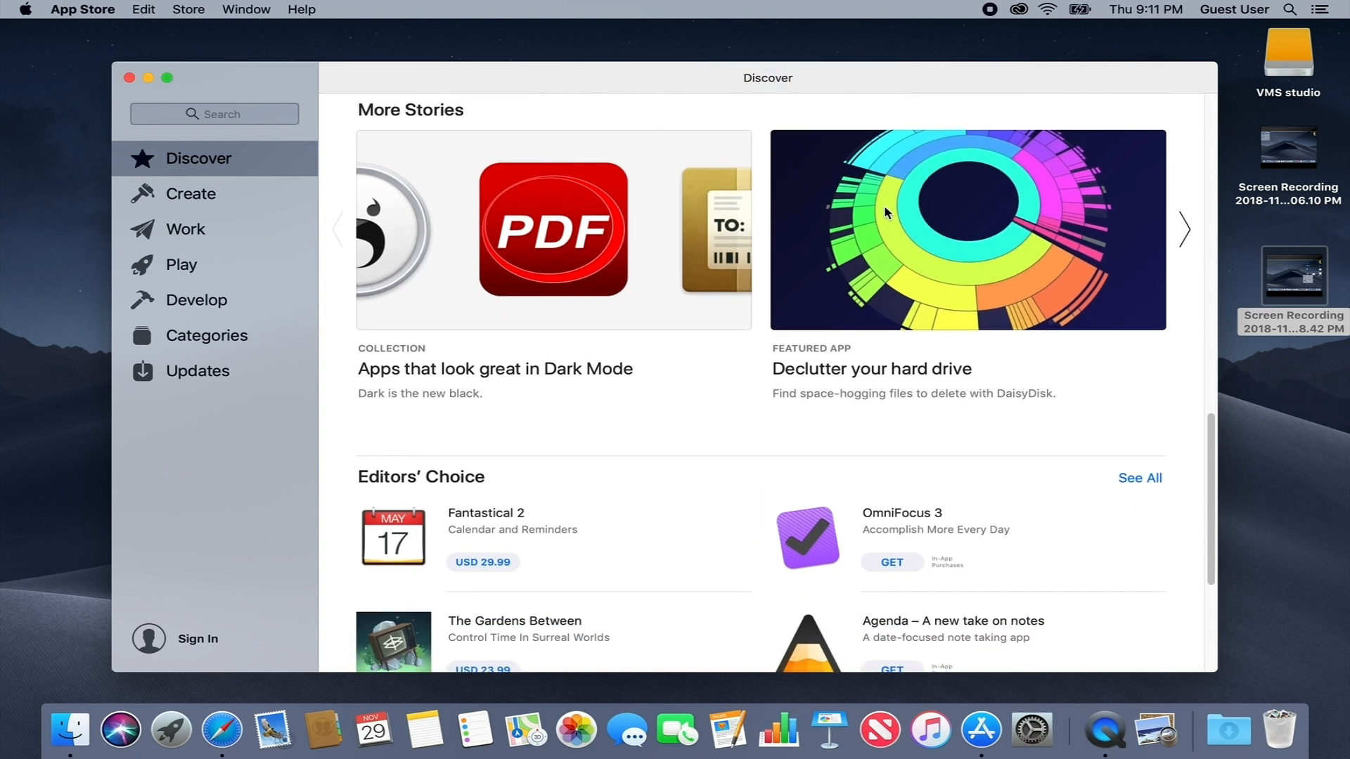
scroll(down, 3)
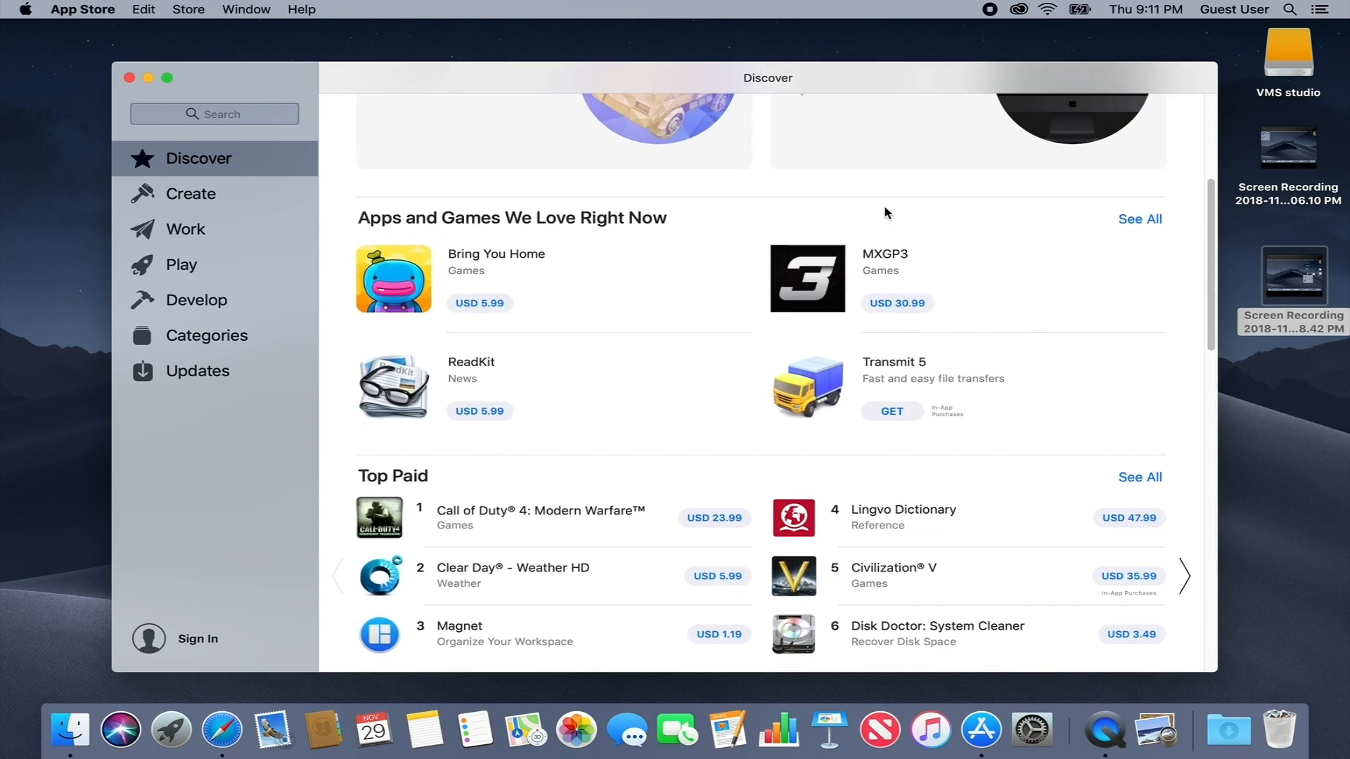
scroll(up, 3)
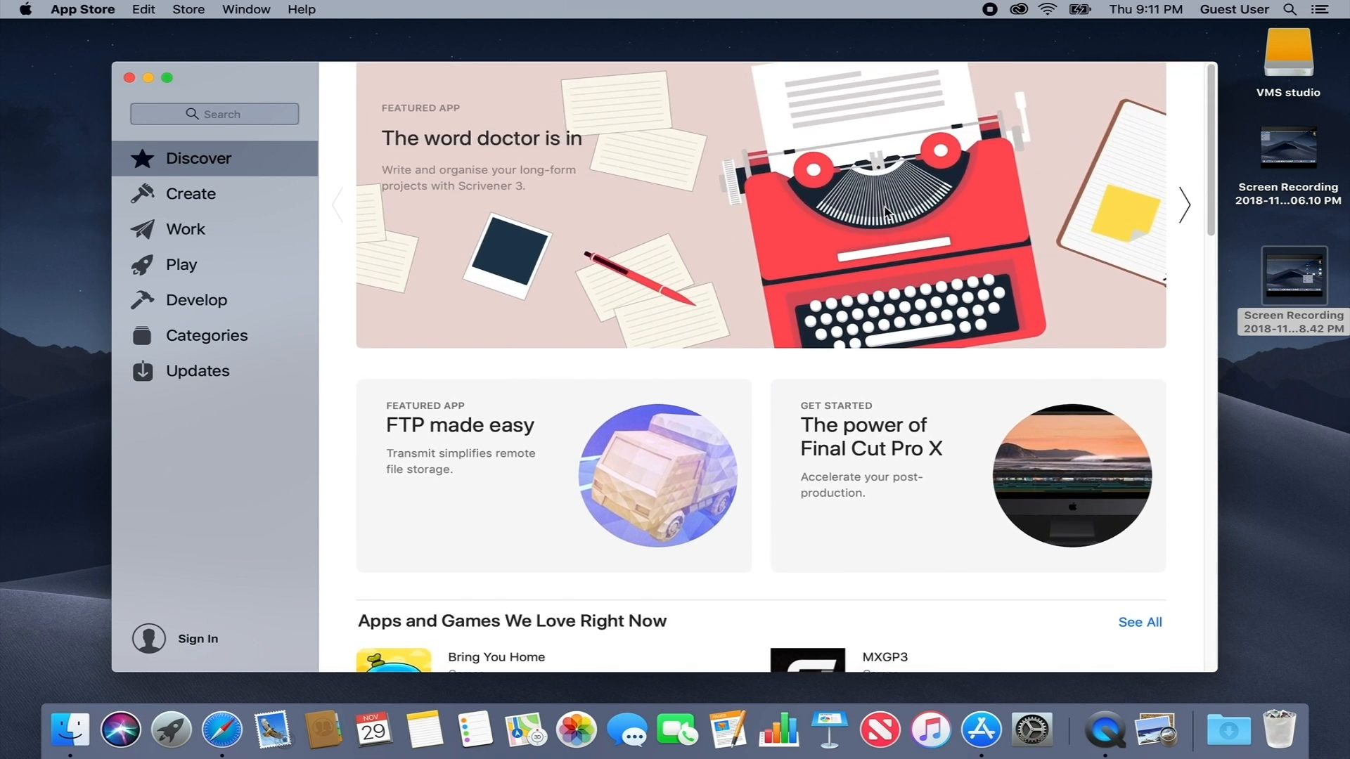
mouse_move(278, 187)
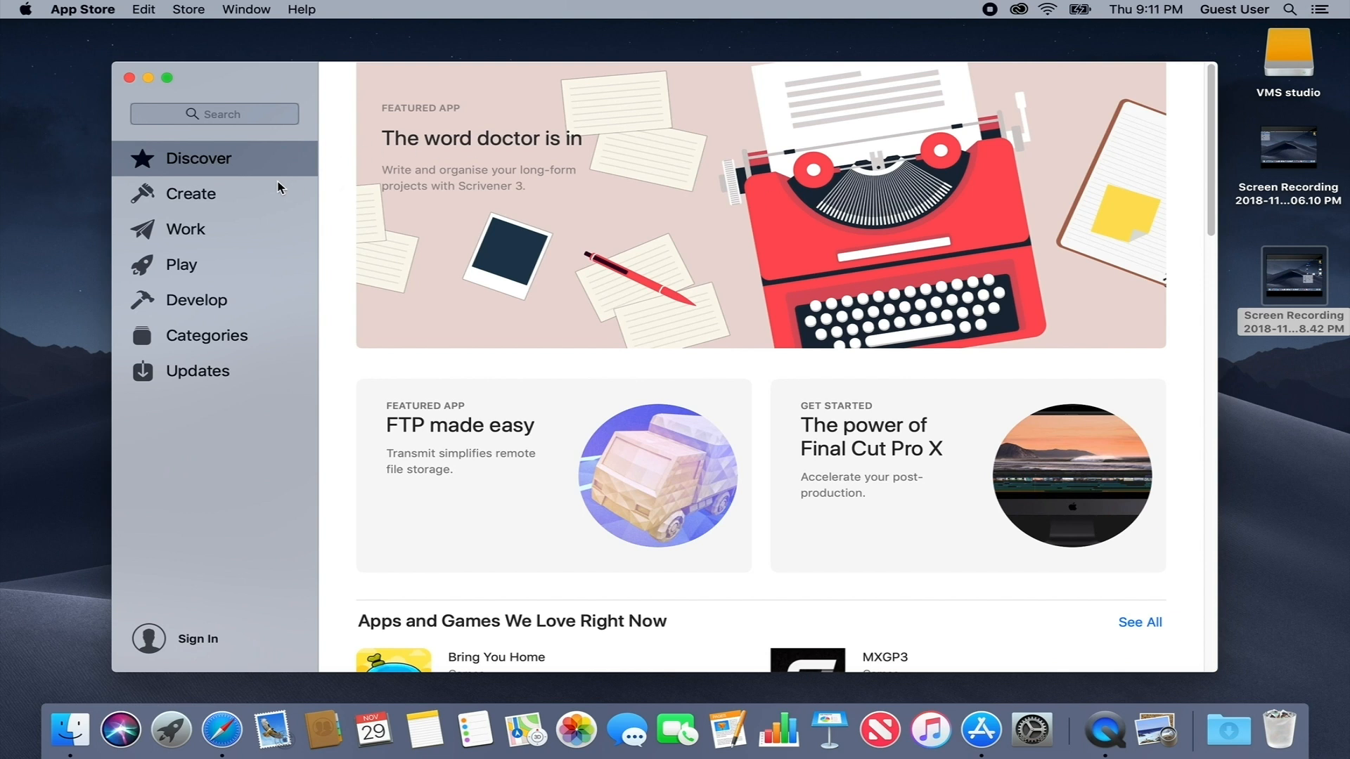
Browse the Create, Play and Develop sidebar sections in turn.
click(191, 192)
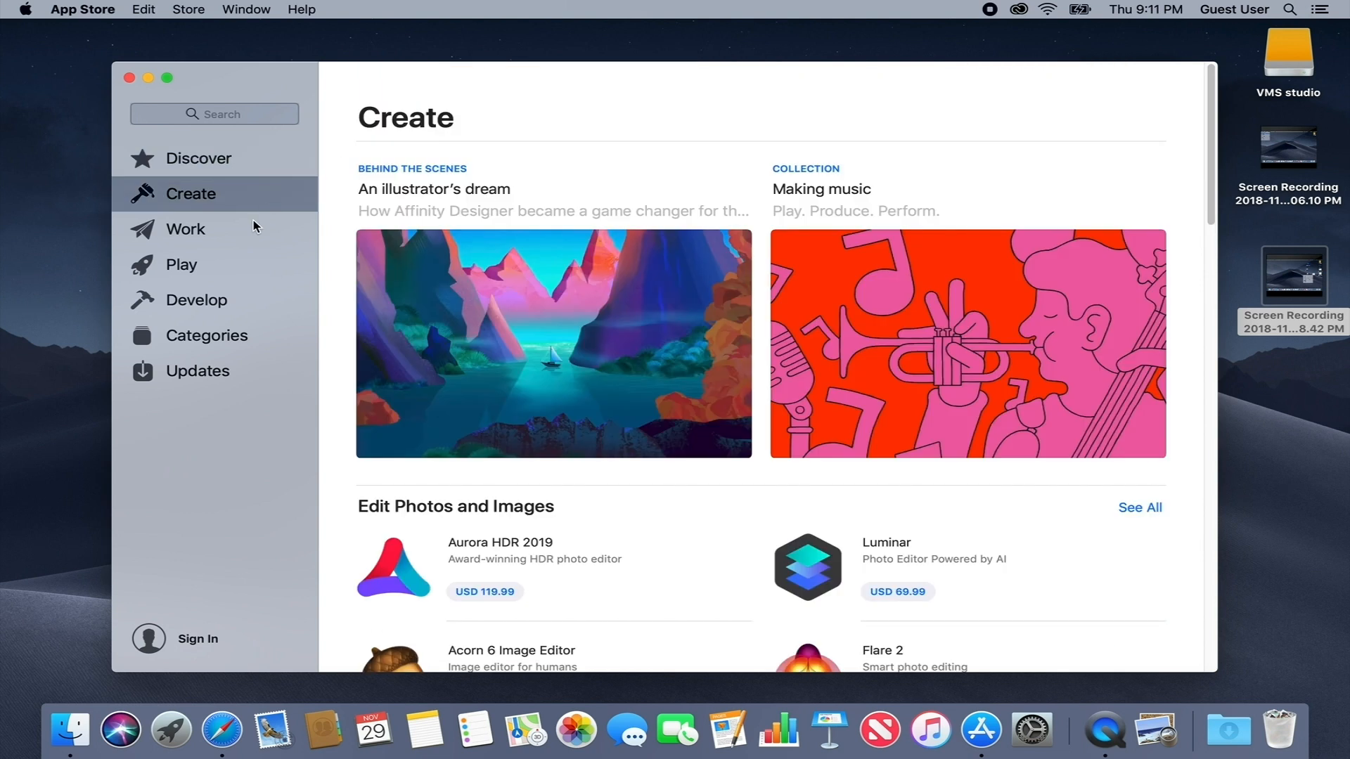
click(181, 264)
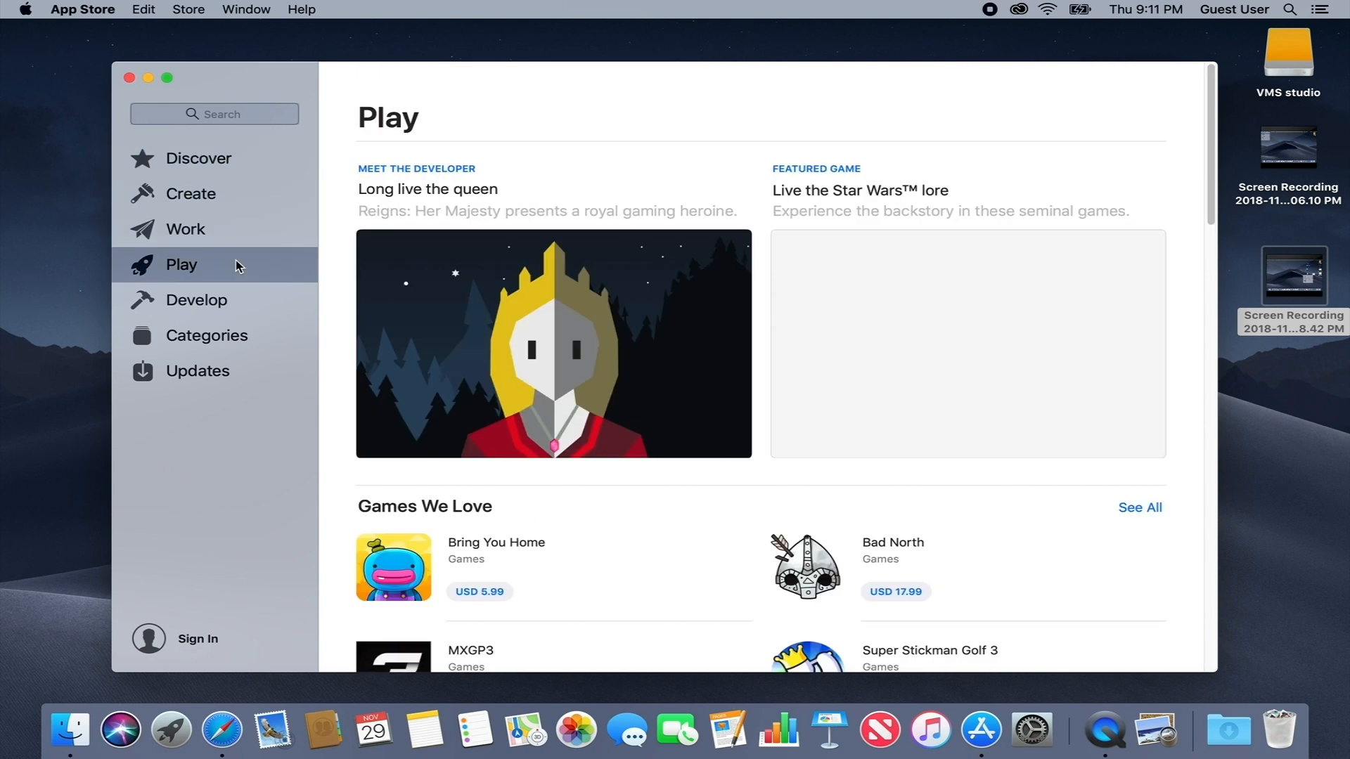
click(197, 299)
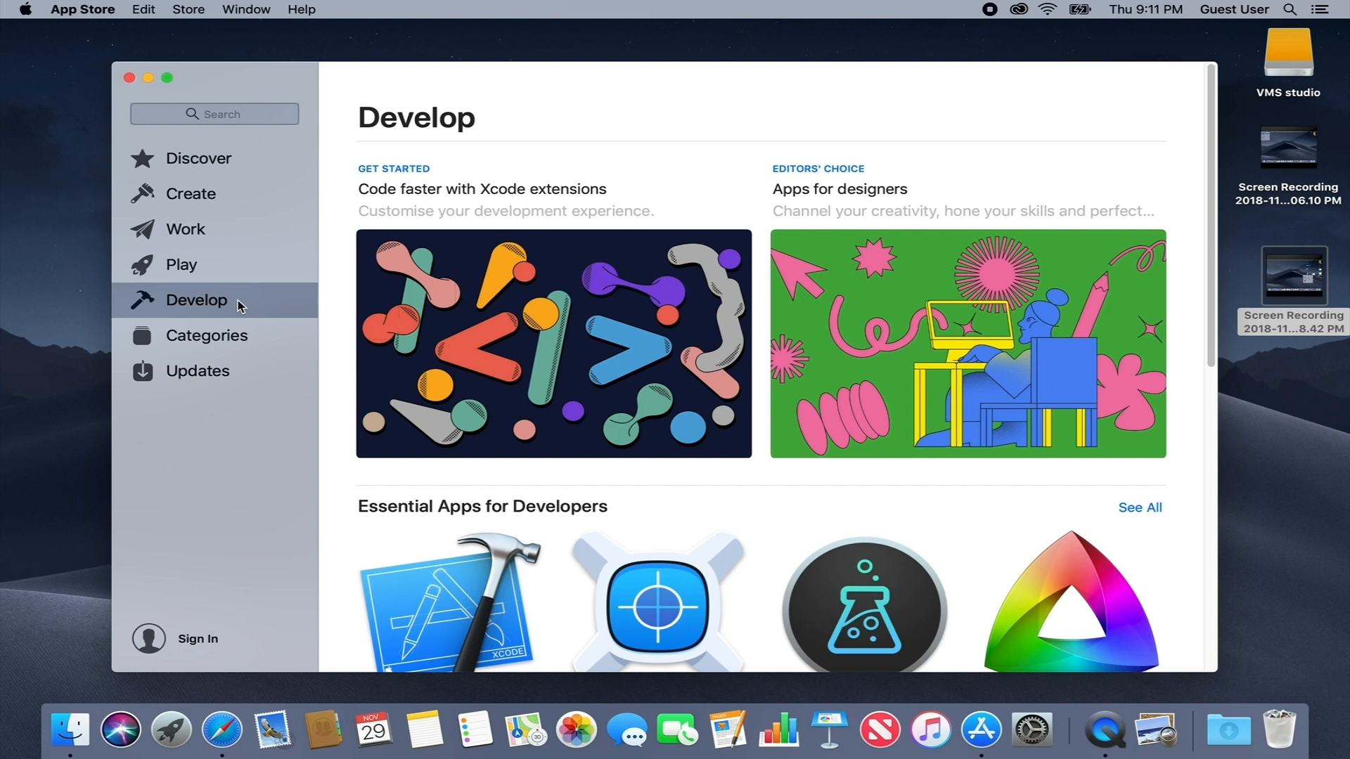
scroll(down, 3)
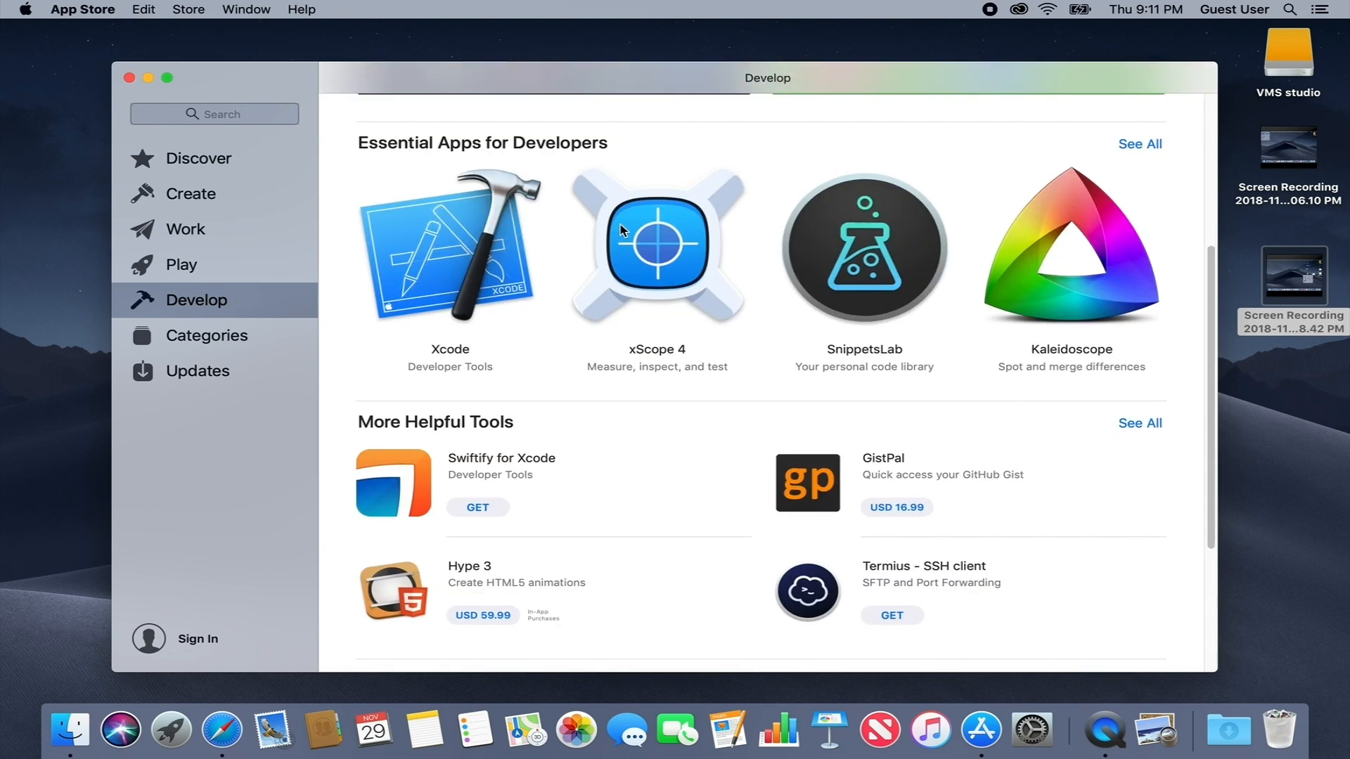
scroll(up, 3)
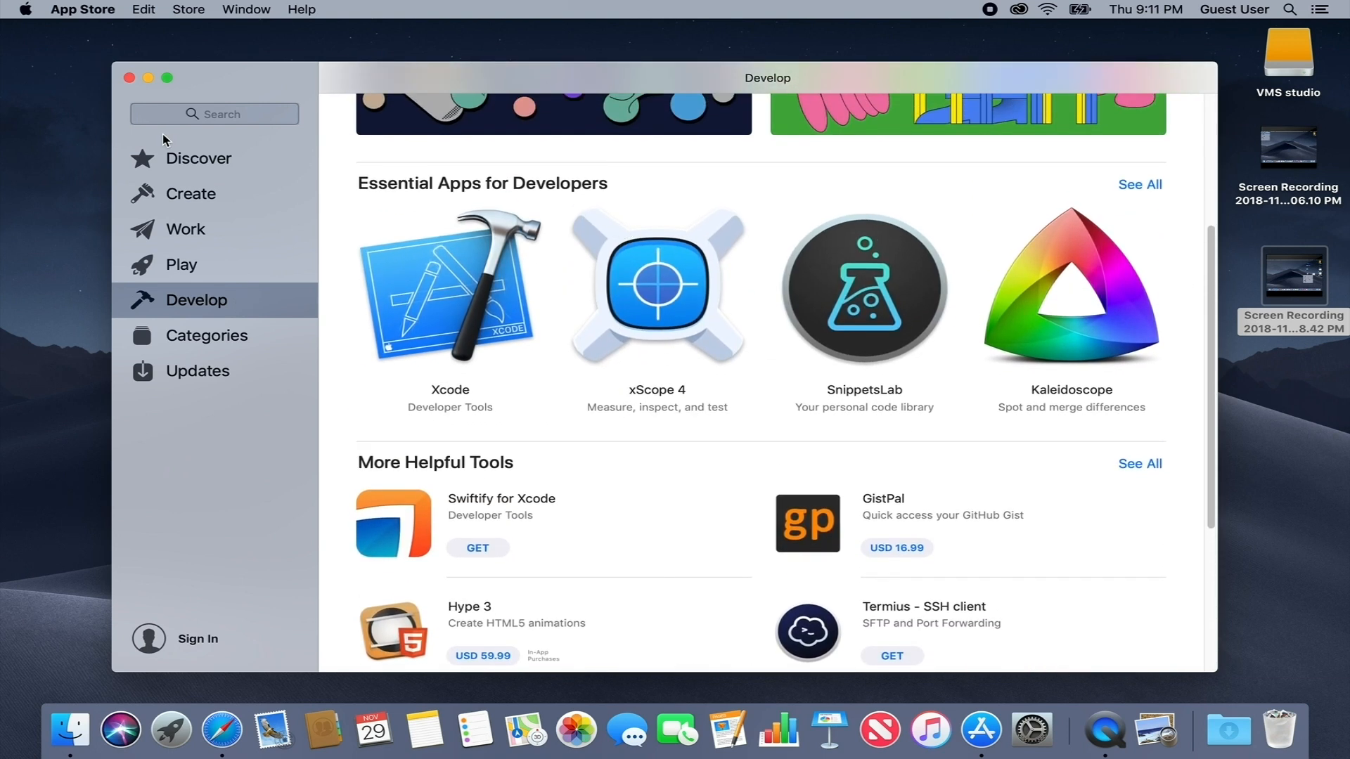
View the full Categories list, then the Updates page showing No Updates.
click(207, 334)
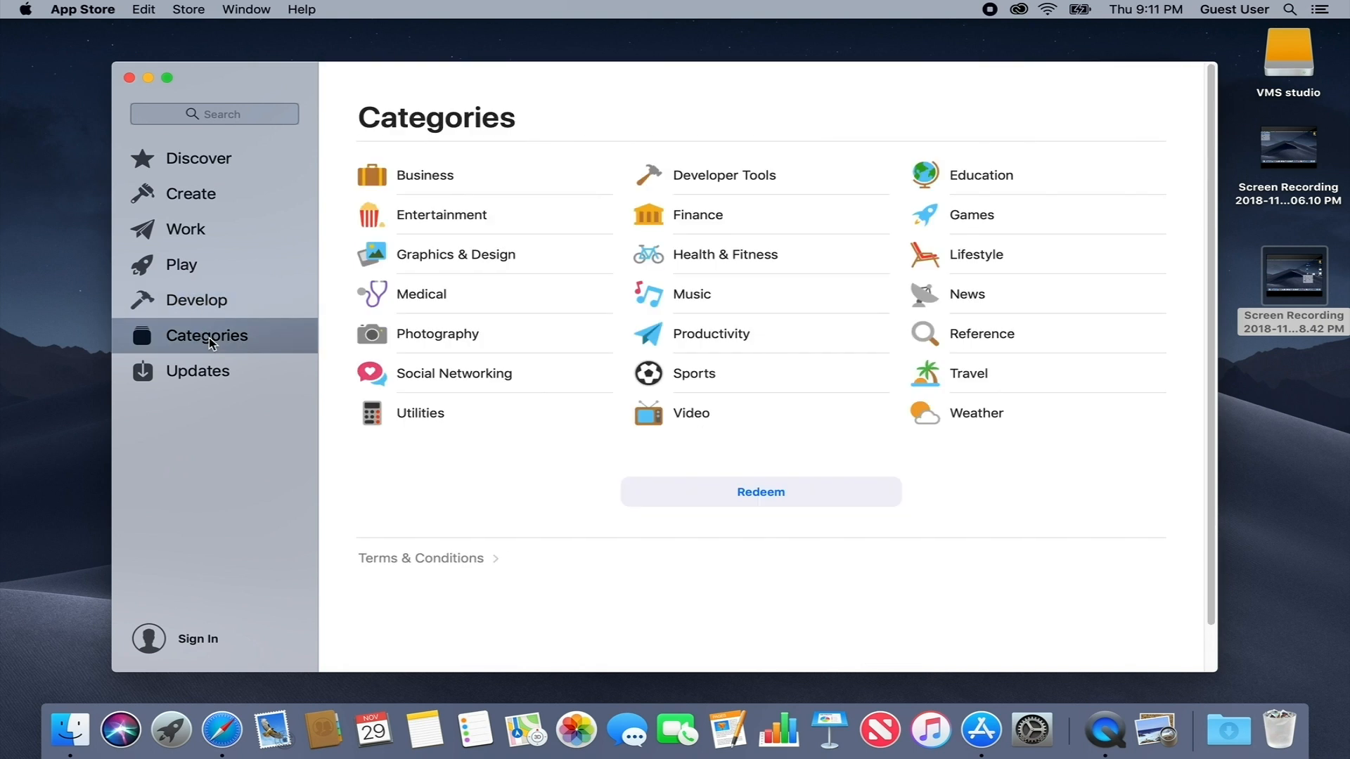
mouse_move(455, 261)
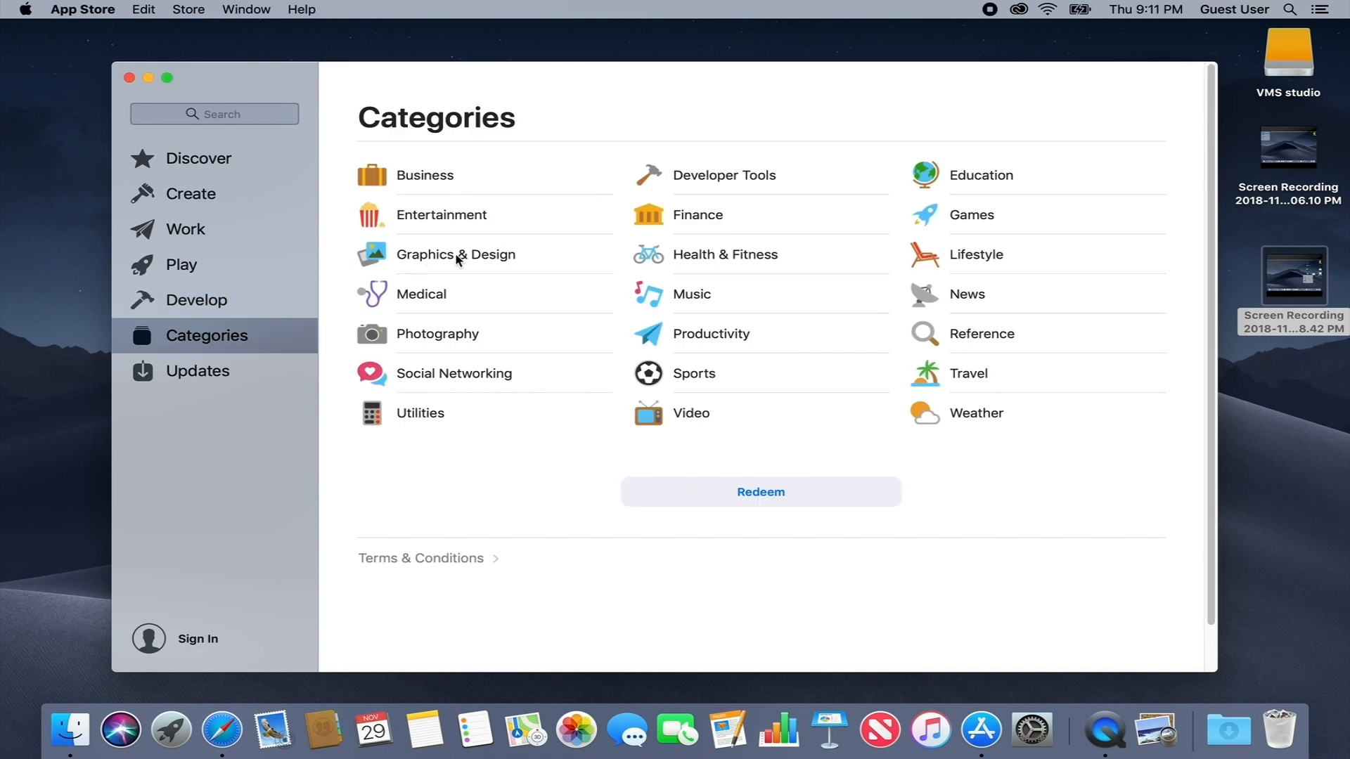
mouse_move(228, 378)
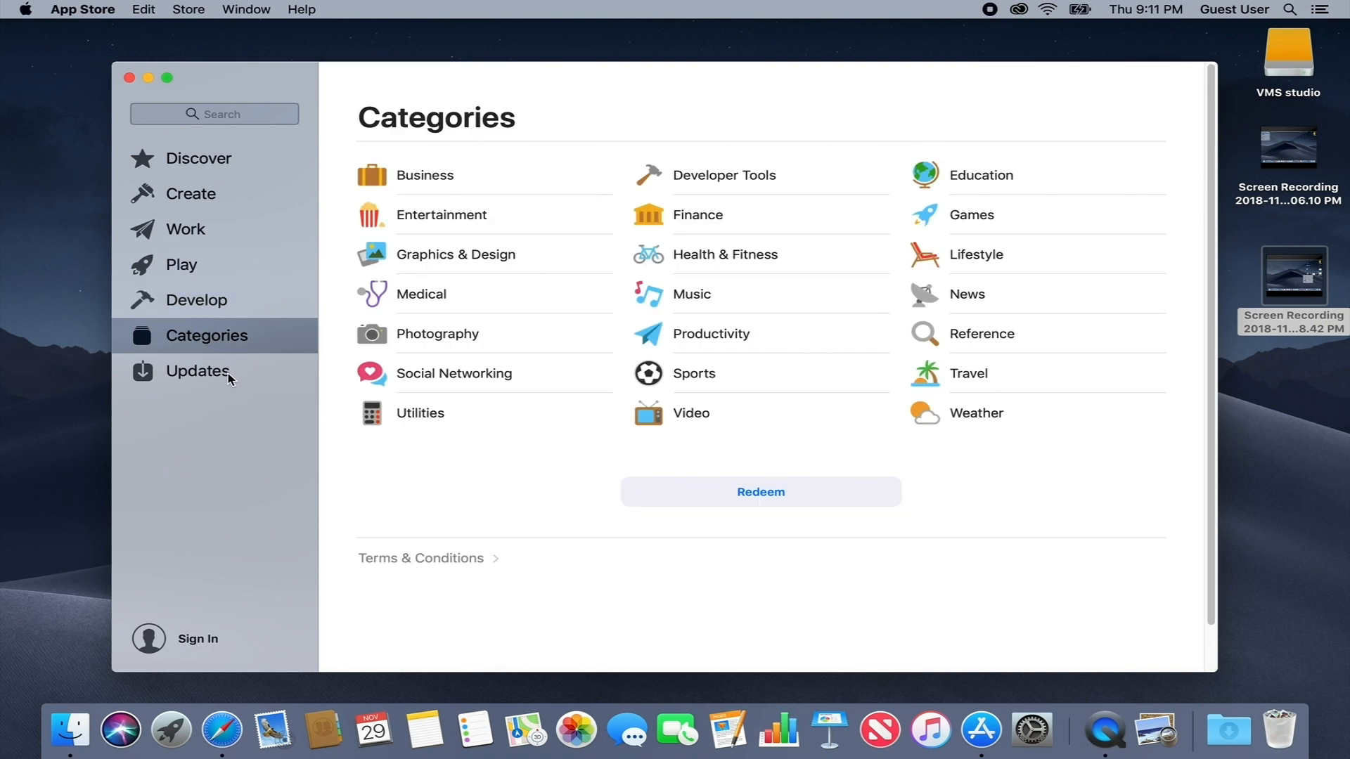
click(198, 370)
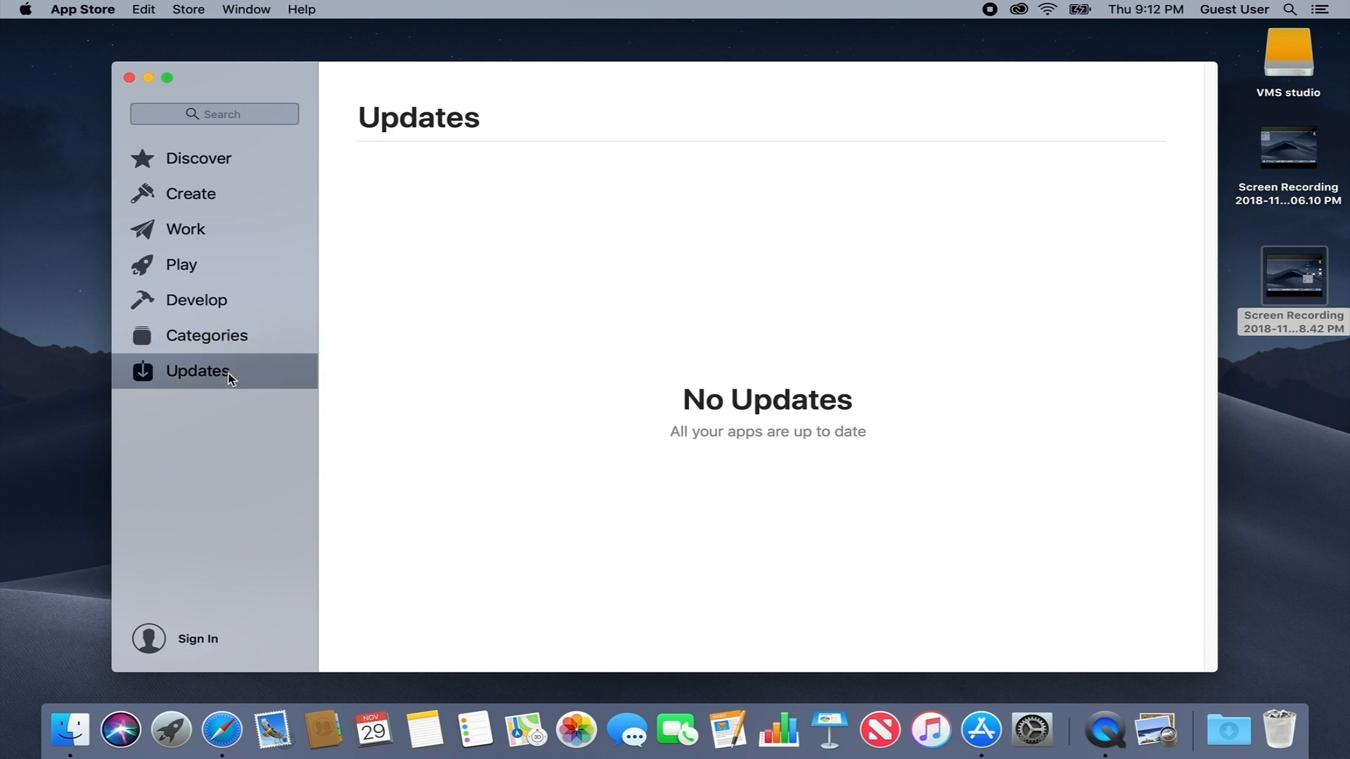